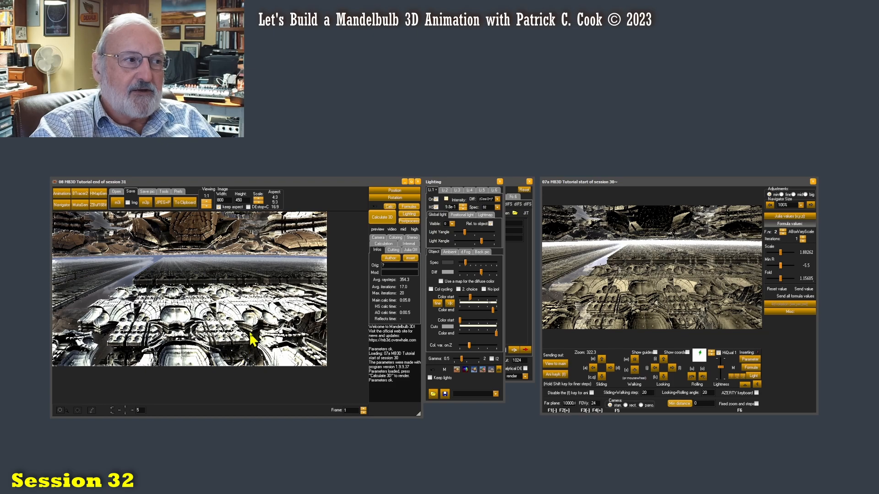
mouse_move(221, 297)
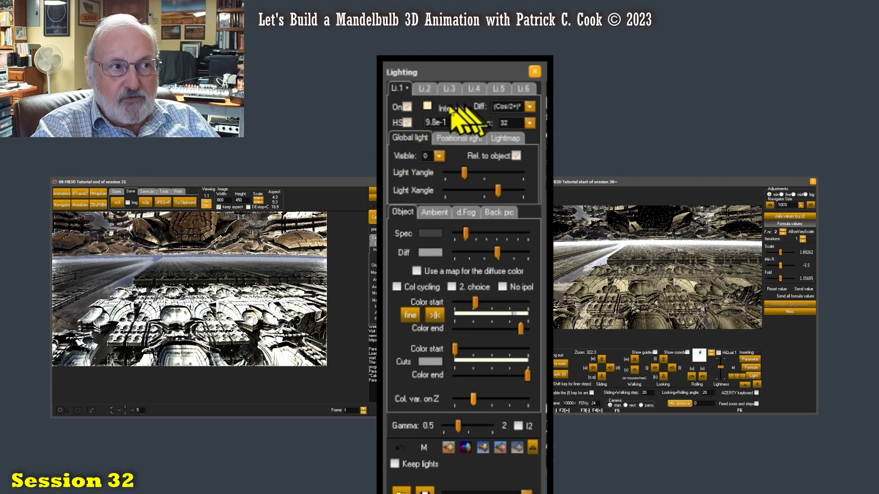
mouse_move(417, 168)
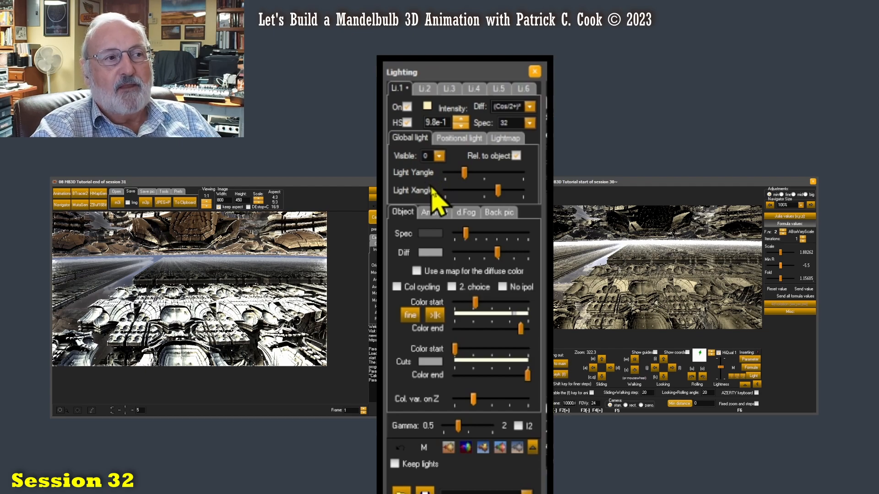
mouse_move(434, 197)
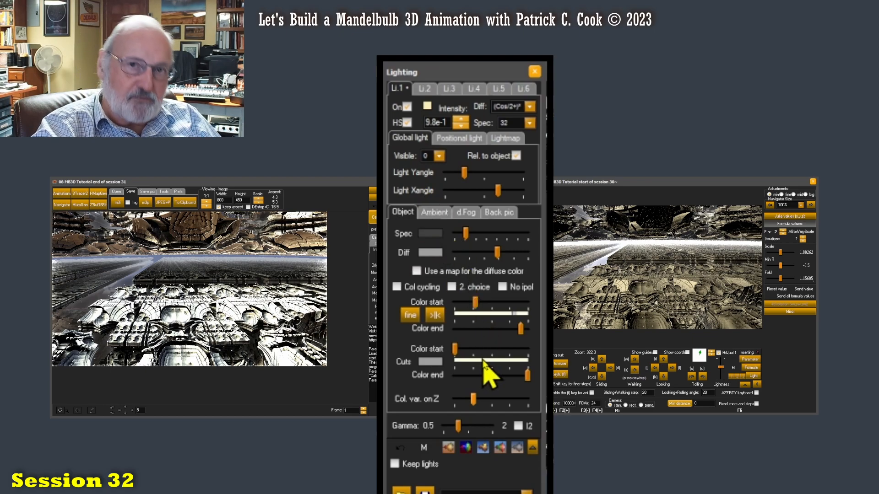
mouse_move(477, 317)
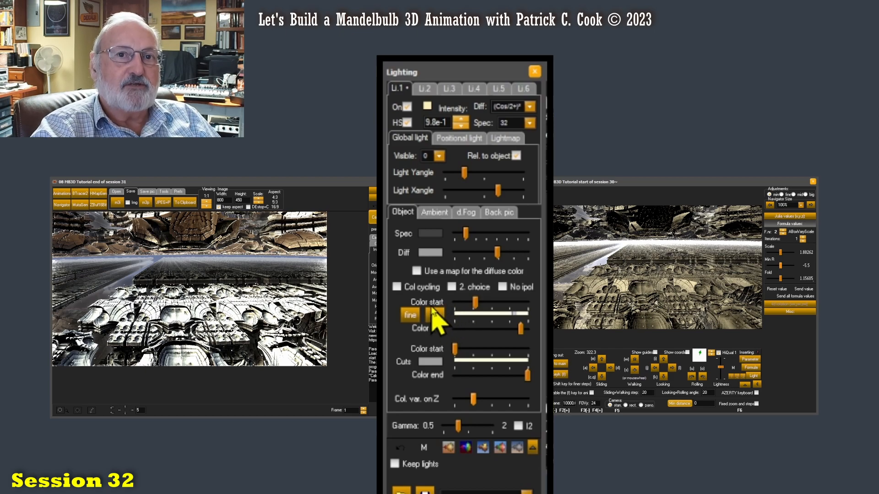
Step: Browse the dynamic fog and background picture lighting settings
click(396, 286)
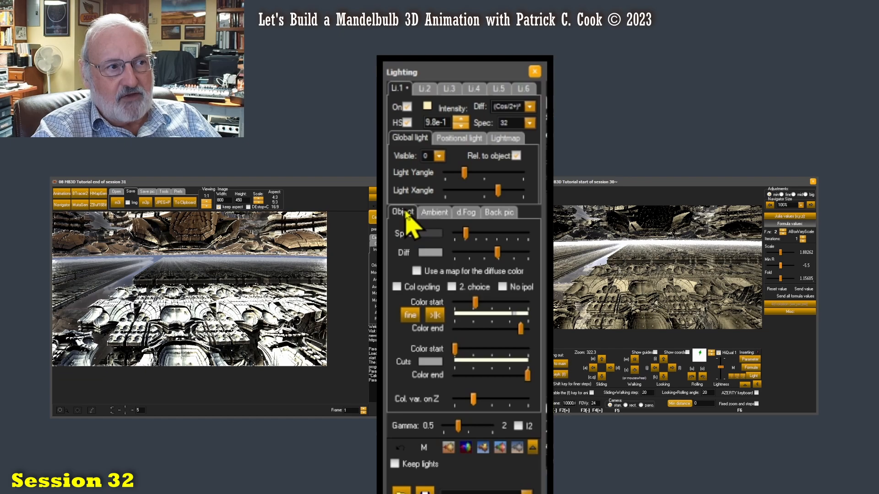
click(465, 212)
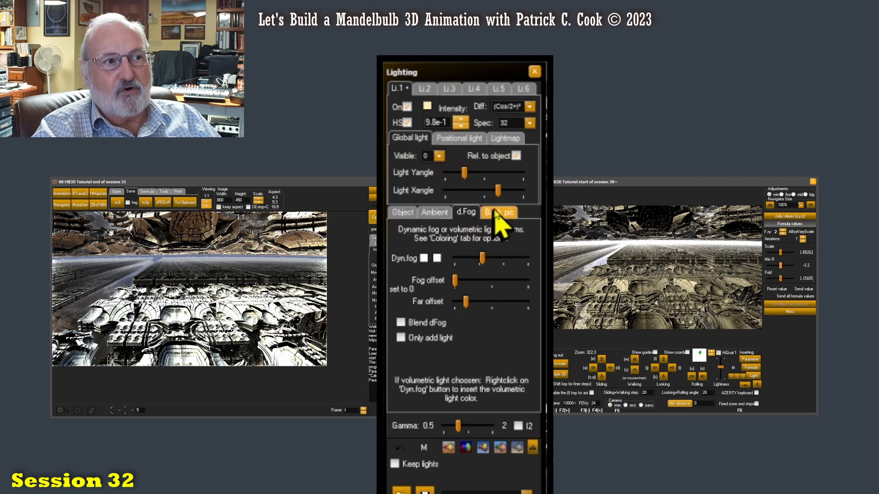
click(499, 212)
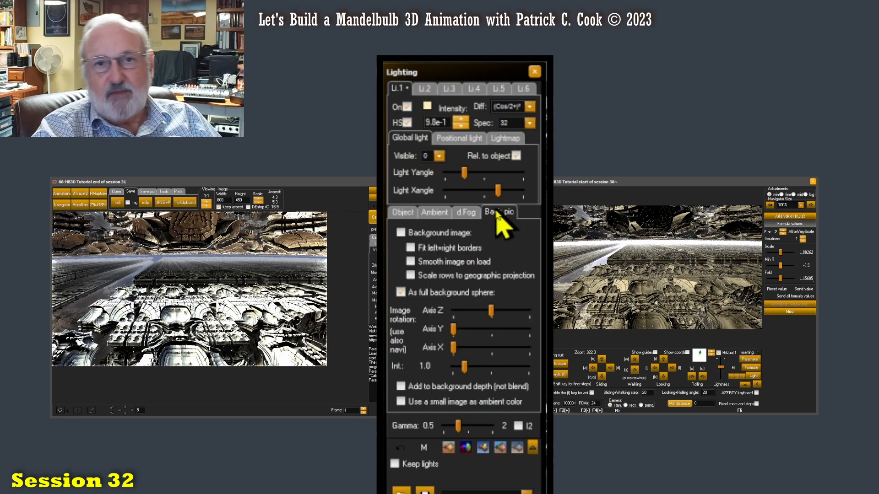
mouse_move(508, 289)
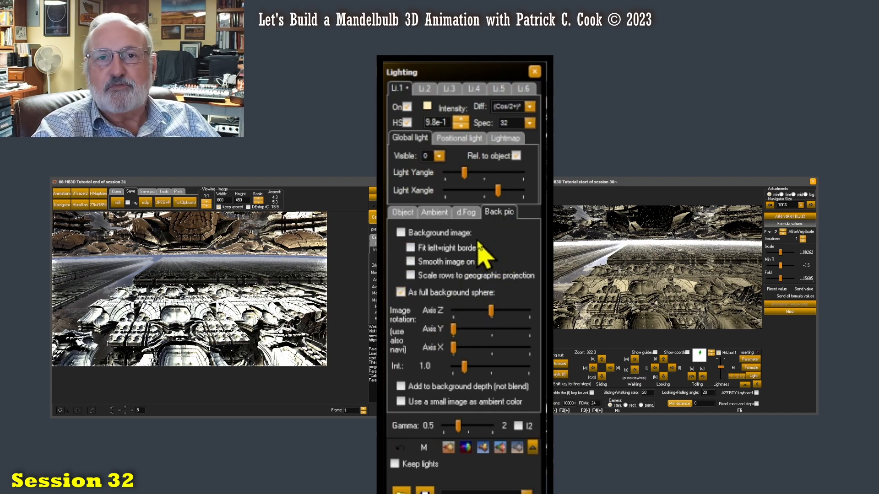
mouse_move(476, 283)
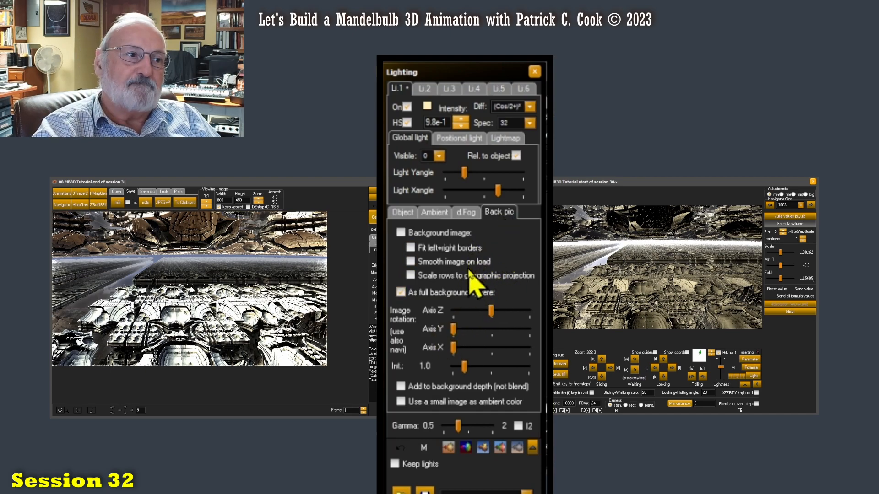
Step: Back in object lighting, raise Specular slightly and lower Diffuse, darkening the render
click(402, 212)
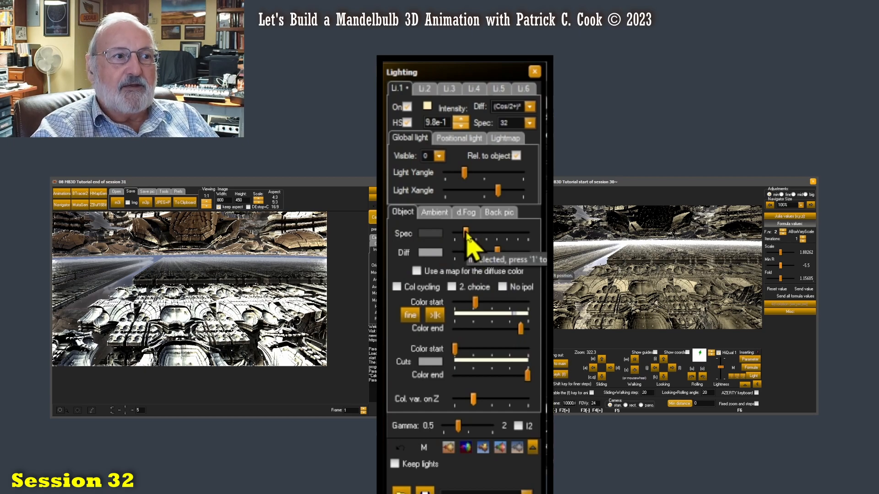
click(487, 234)
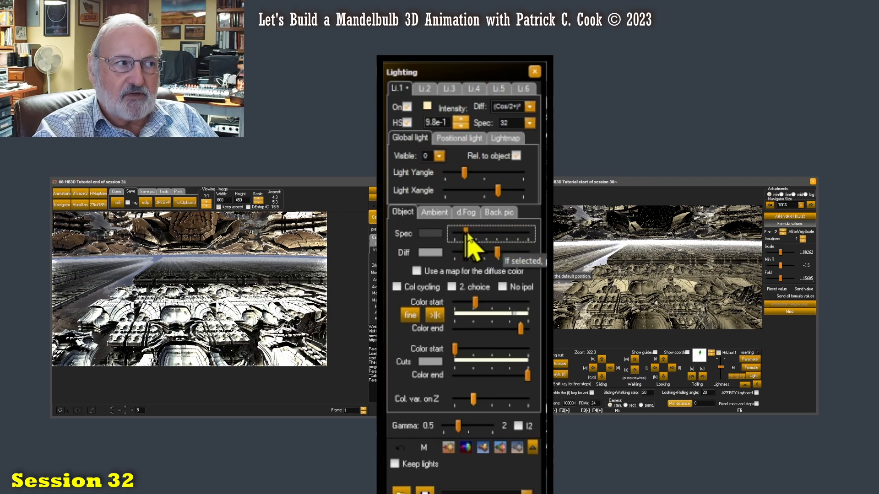
mouse_move(482, 249)
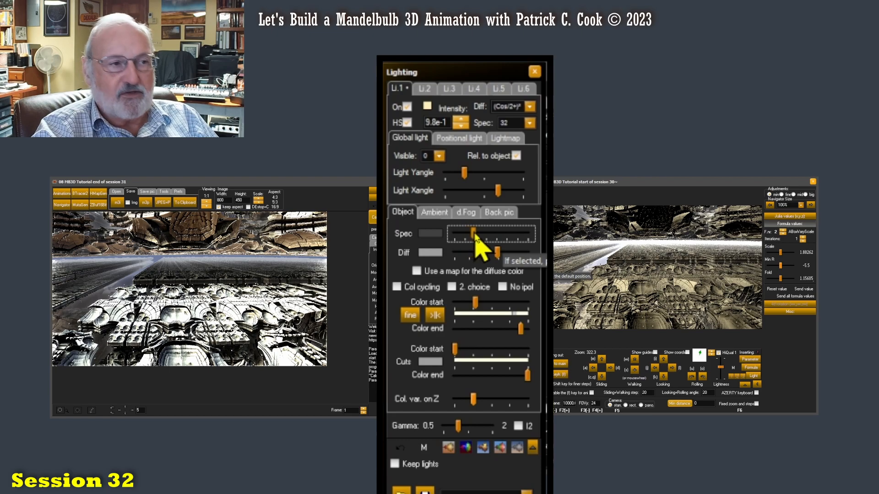
click(403, 253)
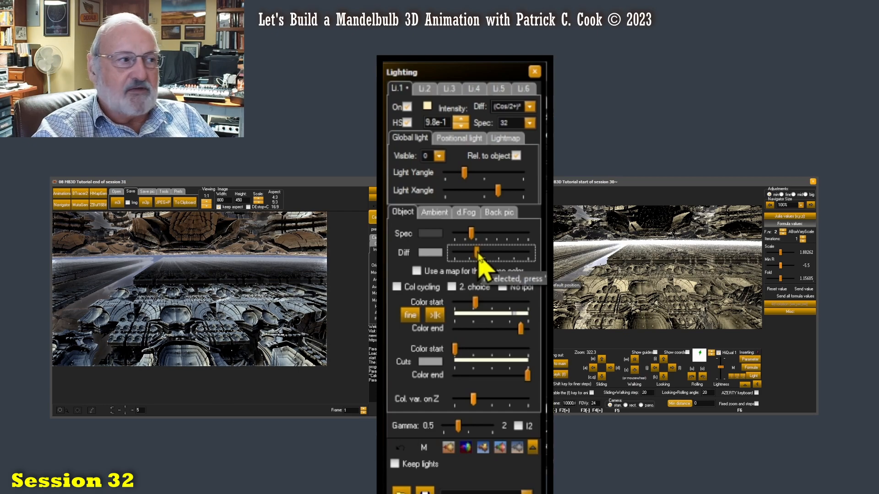
mouse_move(481, 264)
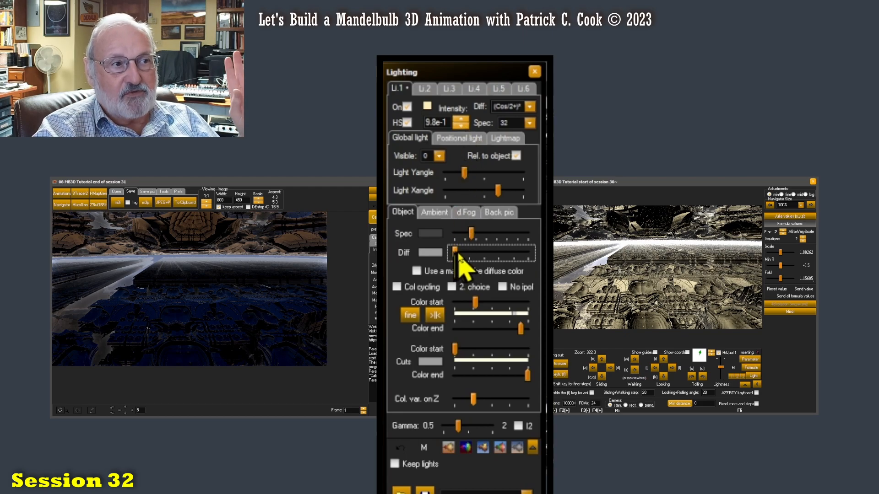
Step: Raise Diffuse for the first light partway up to brighten the fractal render
drag(459, 252, 482, 252)
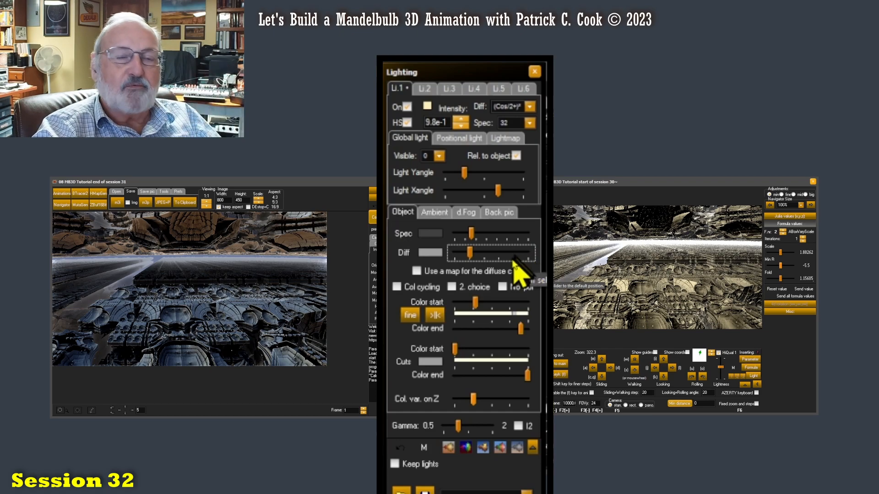
mouse_move(487, 258)
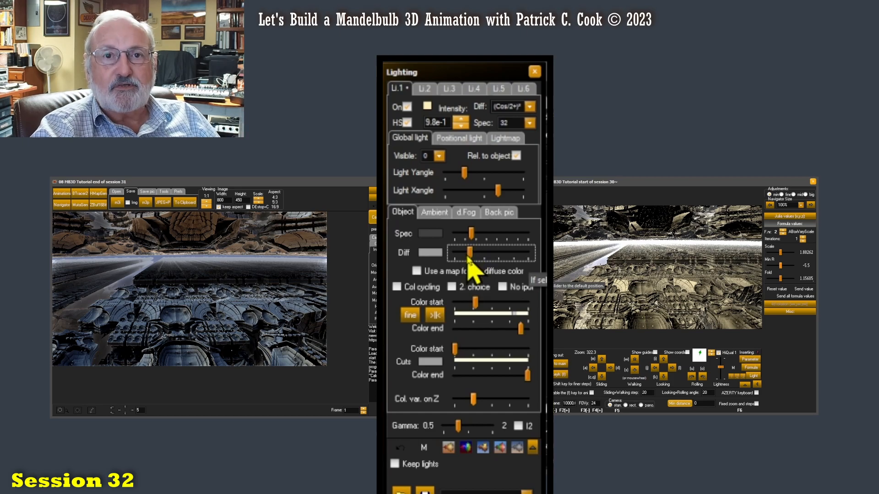
mouse_move(496, 274)
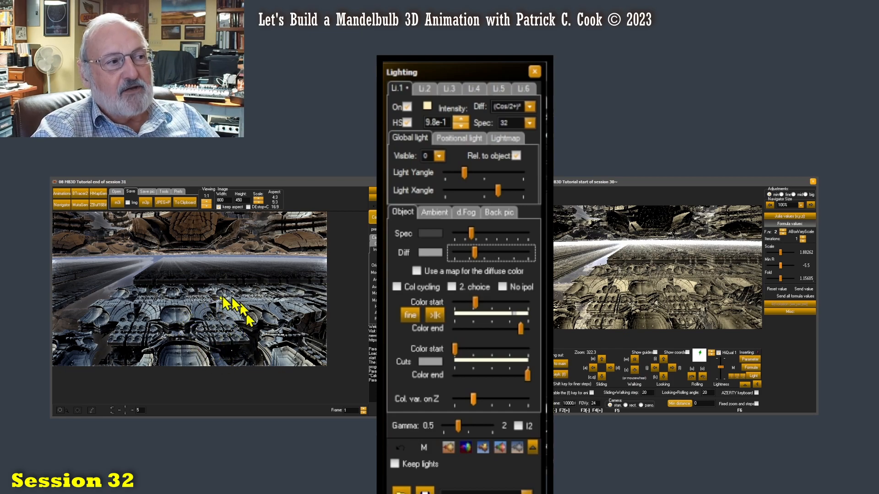
mouse_move(236, 328)
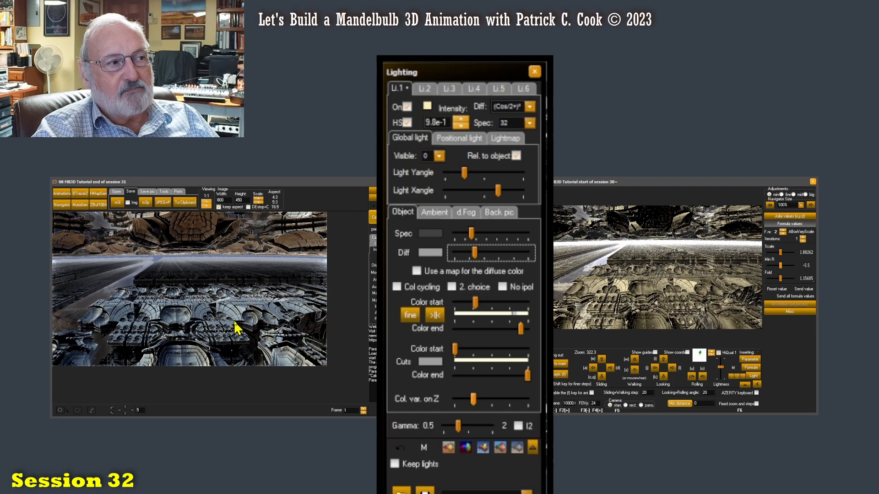
mouse_move(235, 277)
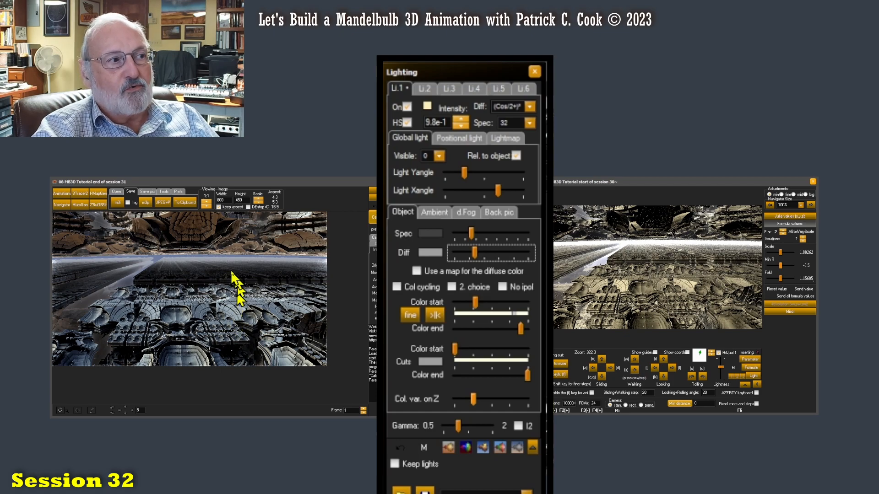
mouse_move(212, 271)
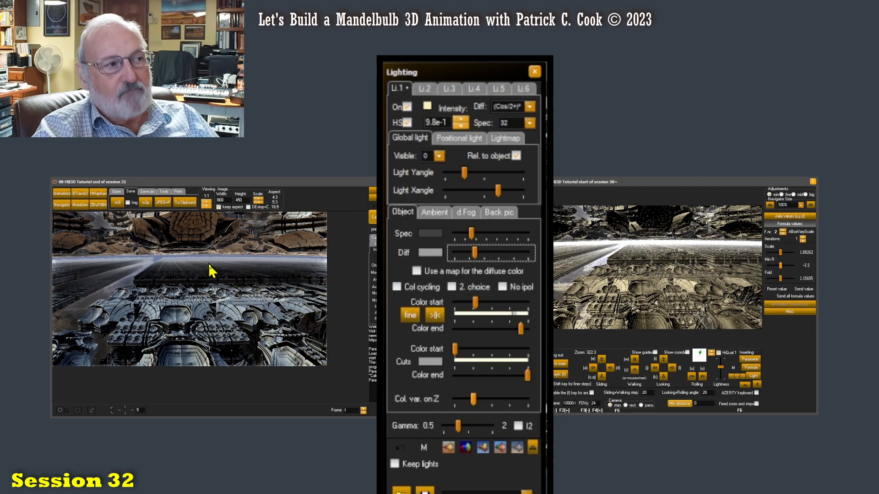
mouse_move(248, 280)
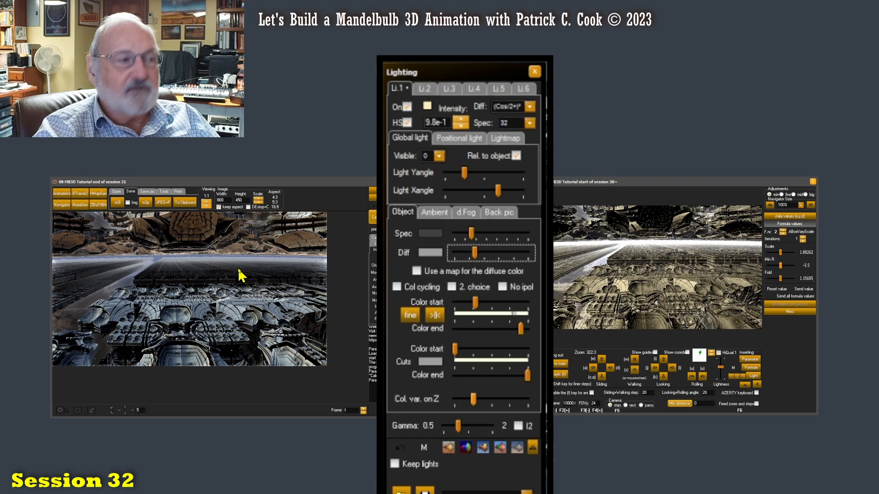
mouse_move(294, 274)
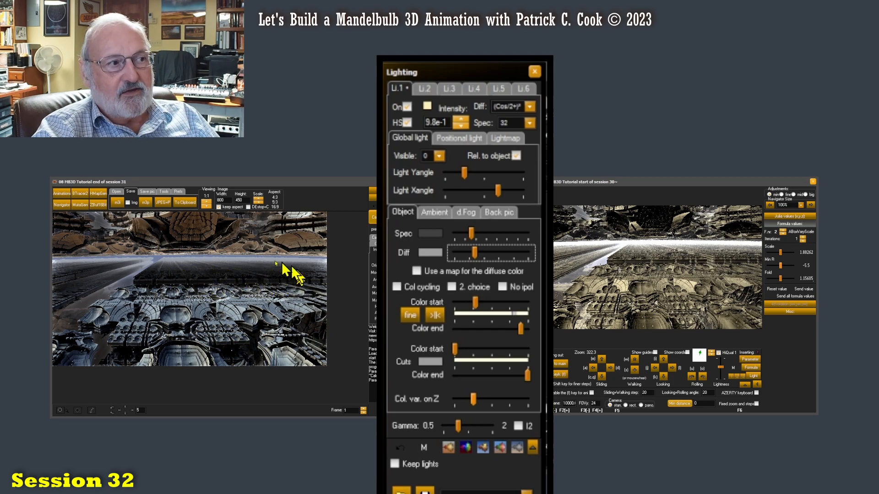
mouse_move(302, 280)
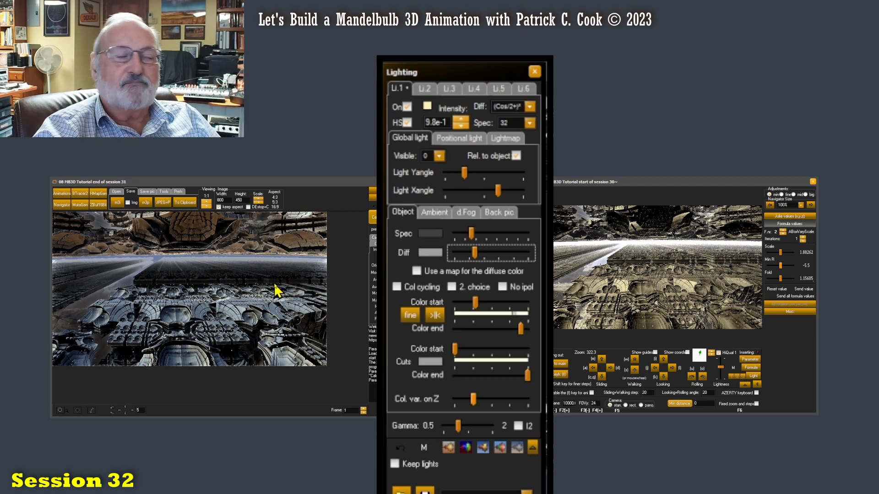
mouse_move(270, 292)
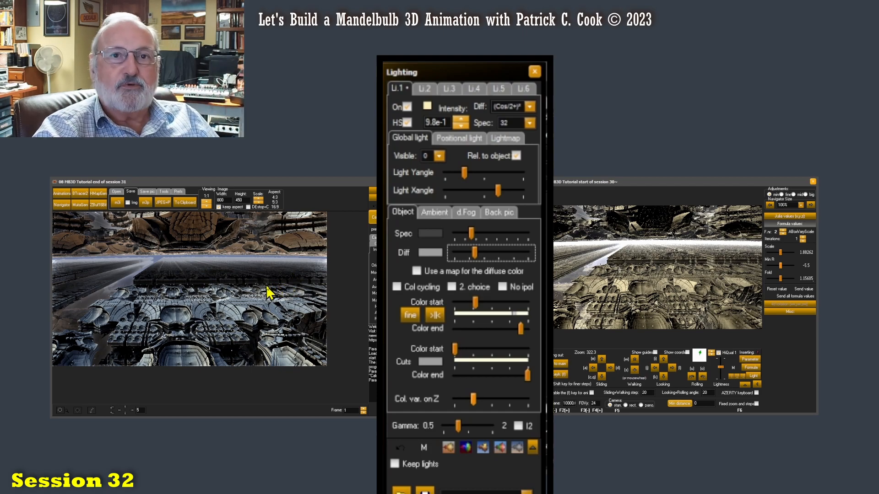
mouse_move(267, 292)
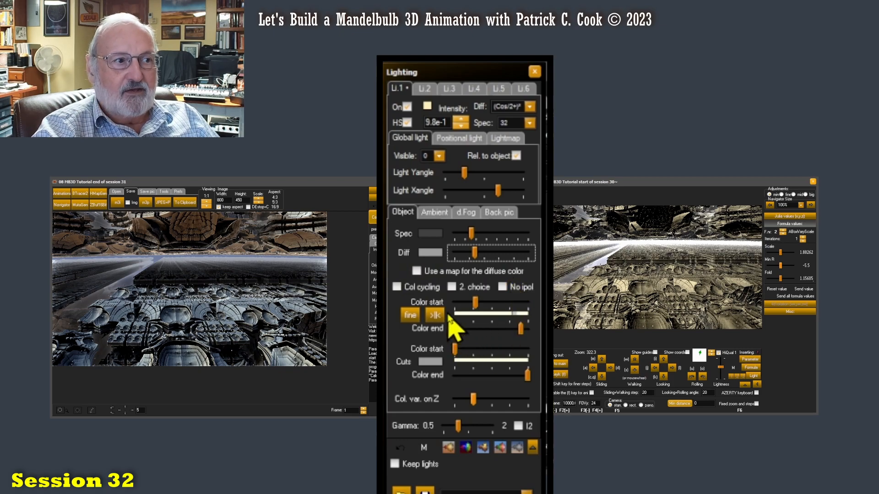
click(396, 286)
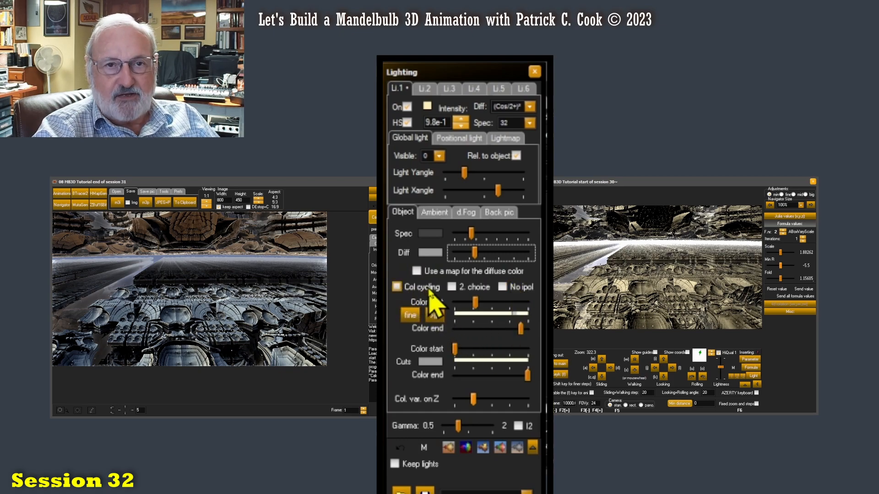
click(396, 287)
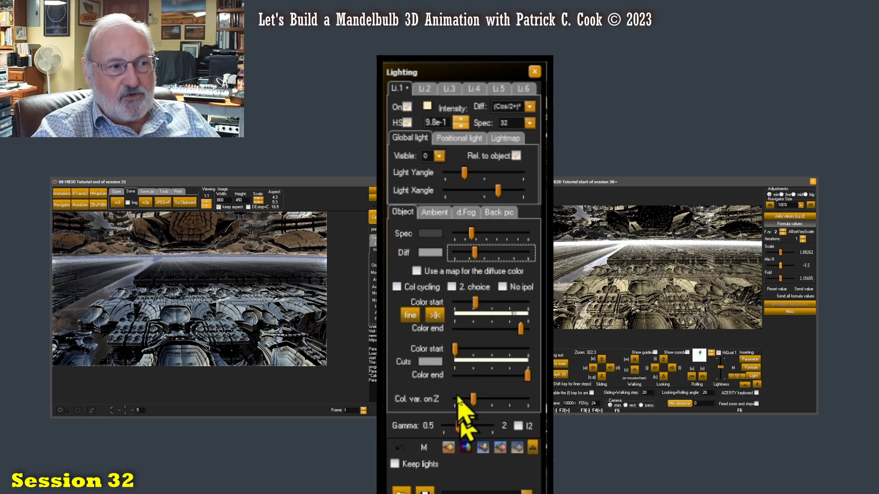
mouse_move(420, 406)
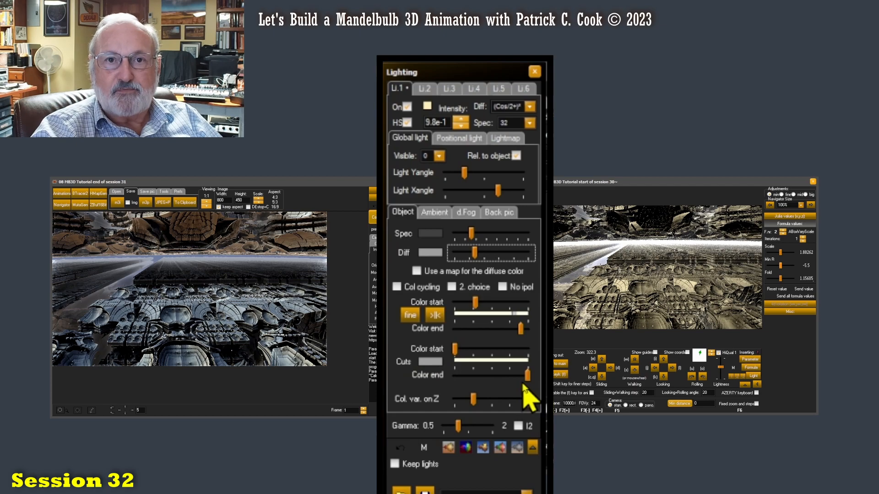
mouse_move(740, 311)
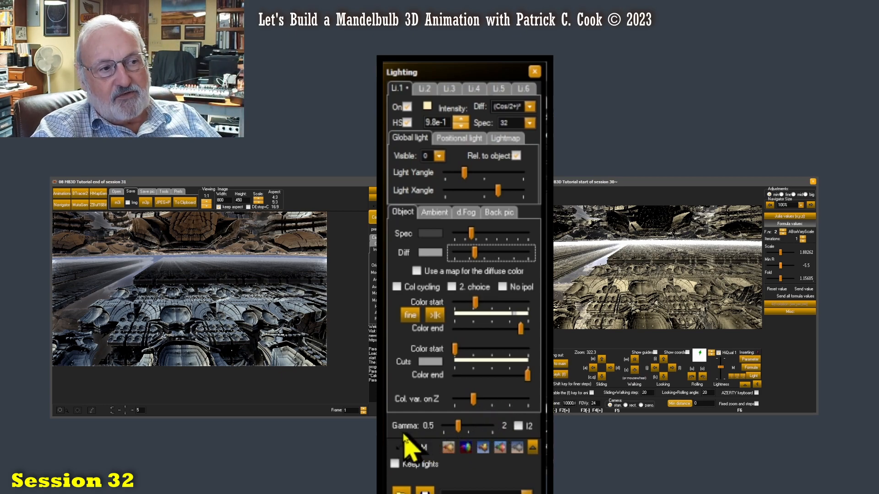
mouse_move(460, 440)
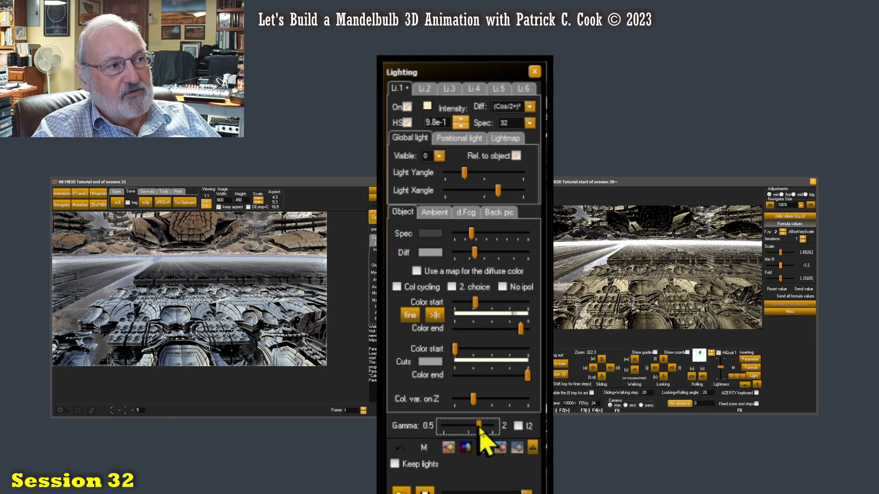
Step: Nudge Gamma slightly higher and check the render's updated brightness and contrast
drag(481, 427, 455, 427)
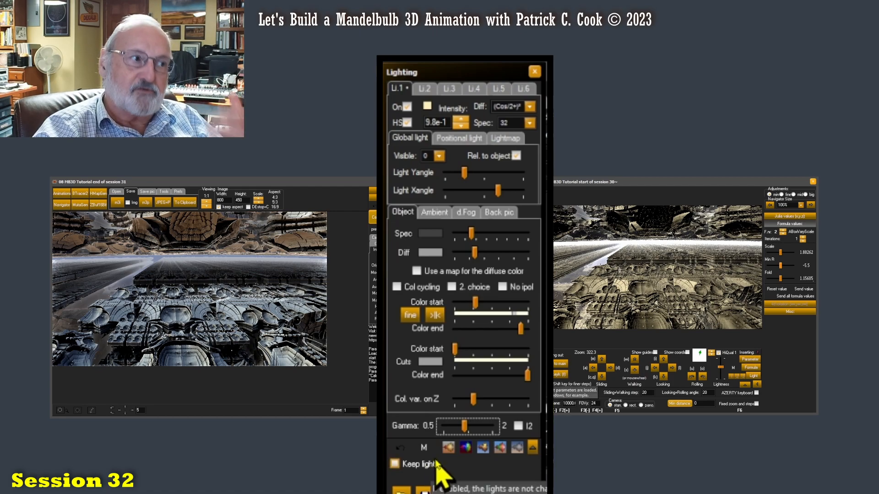
click(394, 464)
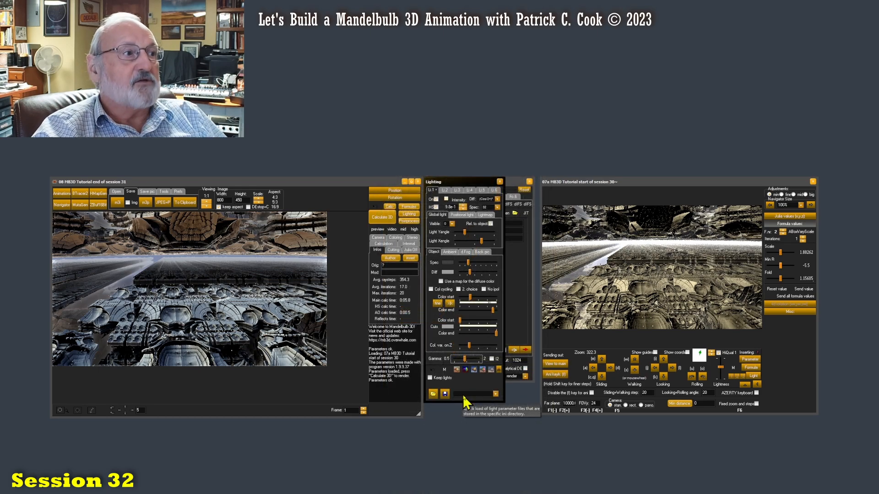
mouse_move(462, 402)
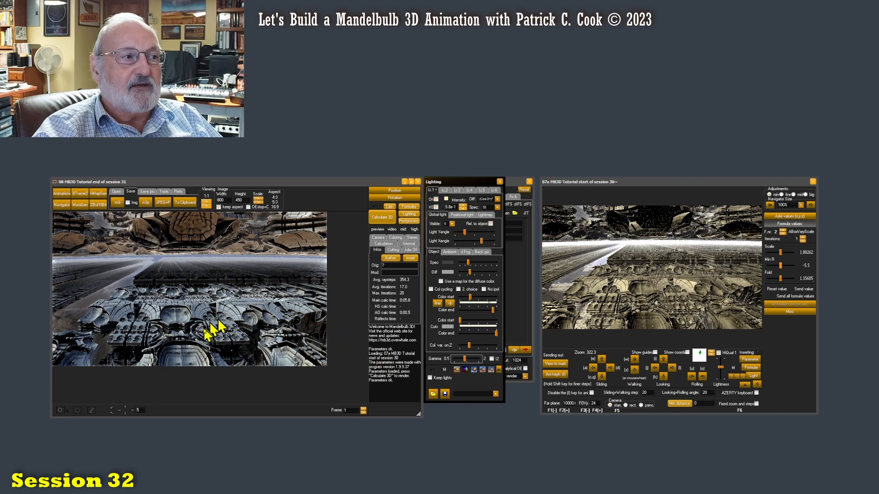
mouse_move(188, 334)
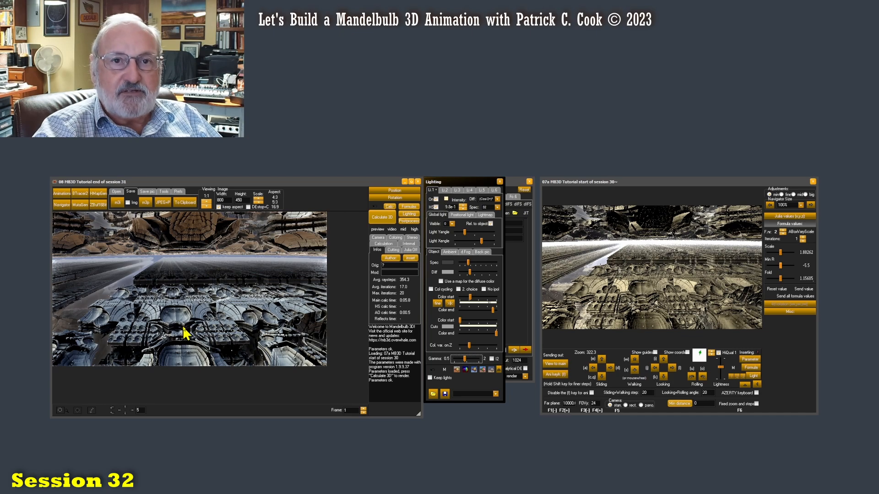